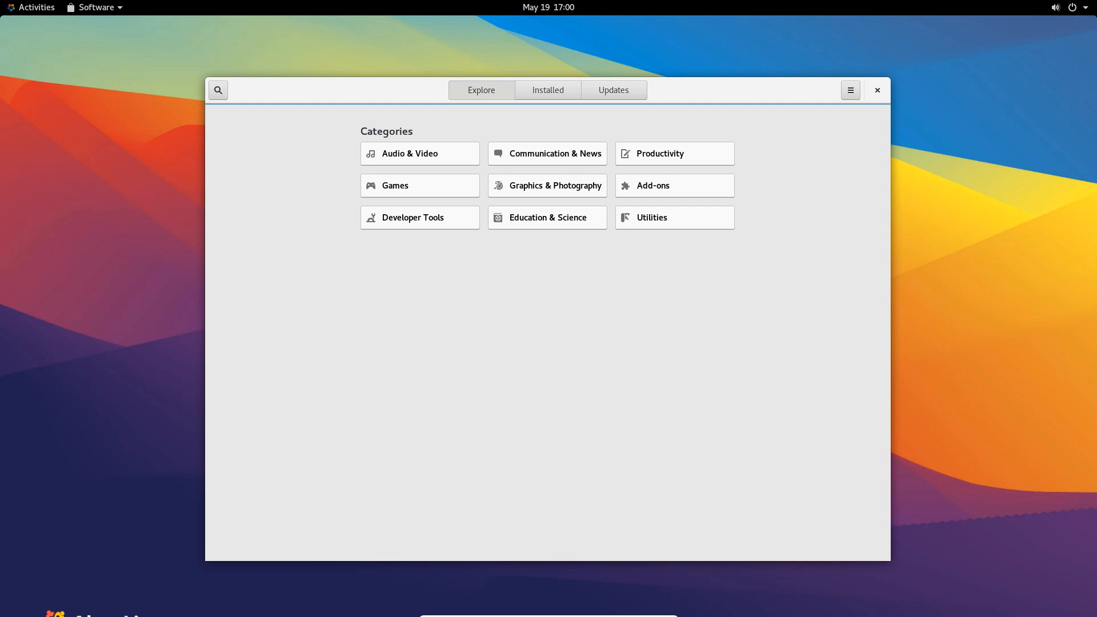
View Software's Installed list, then show the full application grid from the Activities overview.
click(548, 89)
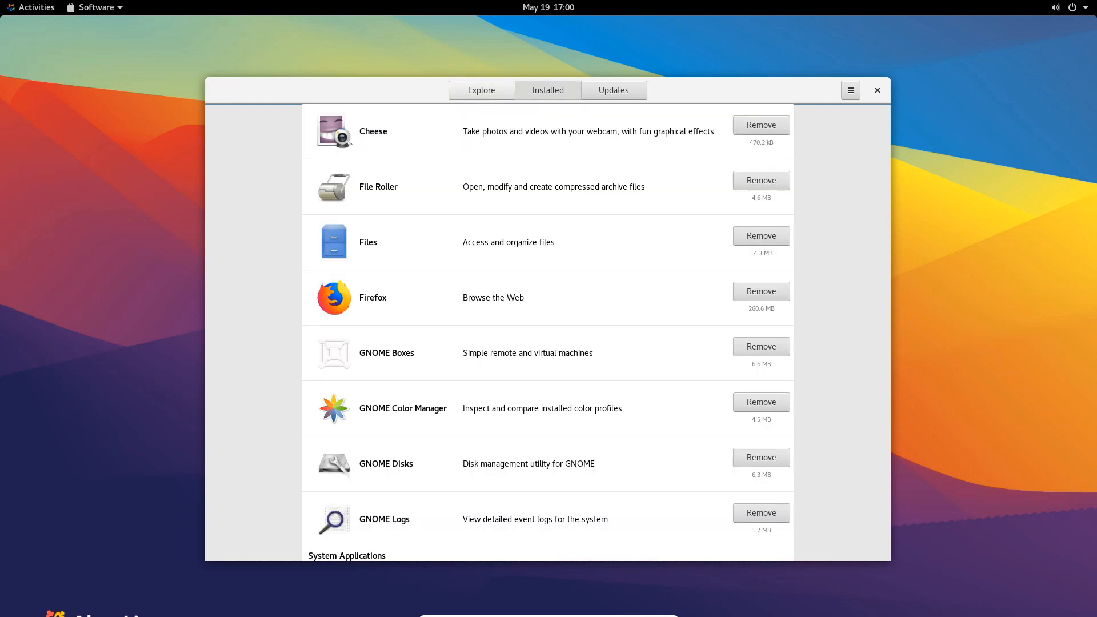
click(481, 89)
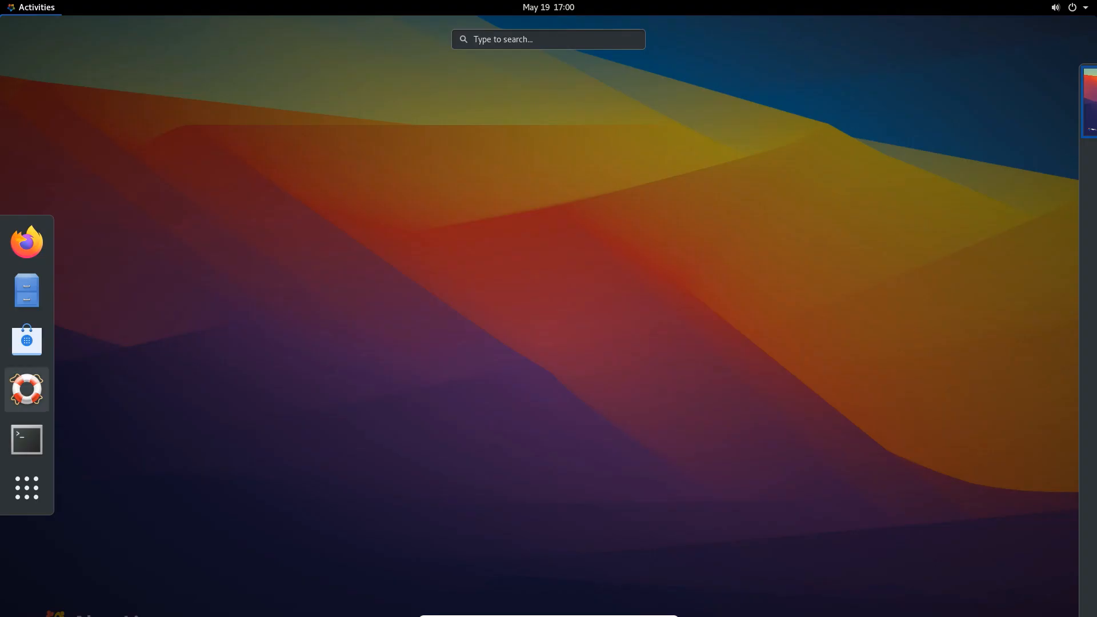
click(27, 487)
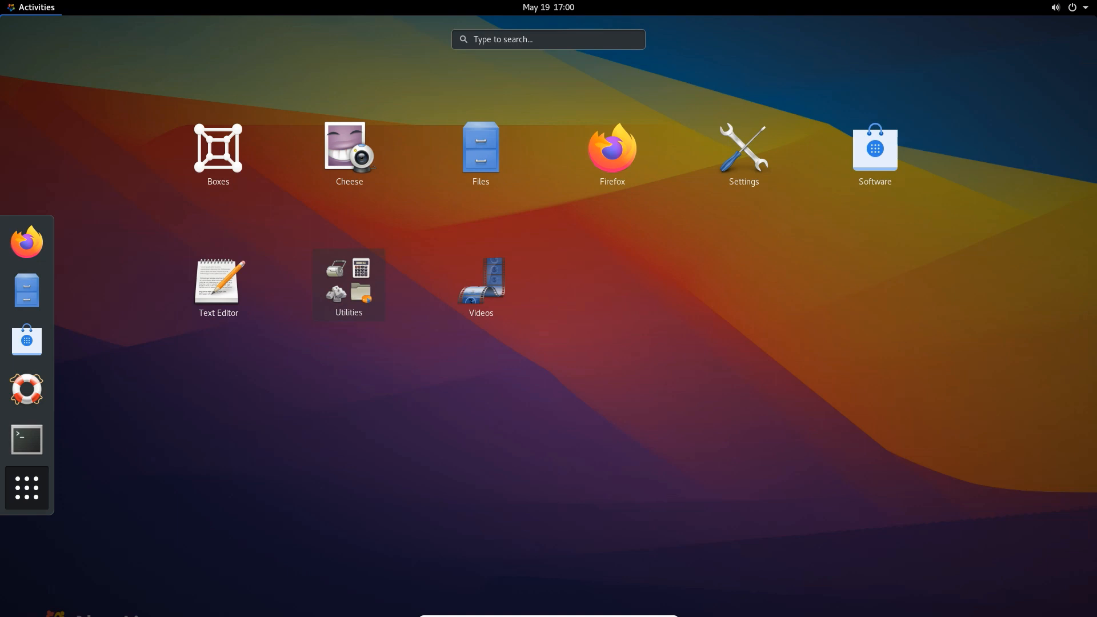
click(874, 147)
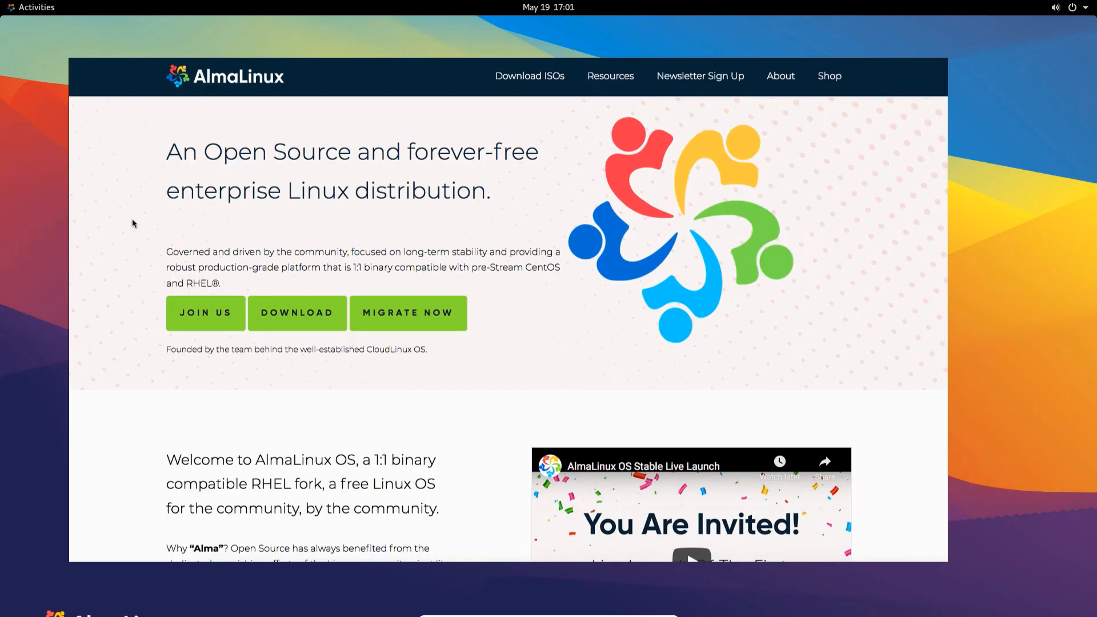
mouse_move(226, 191)
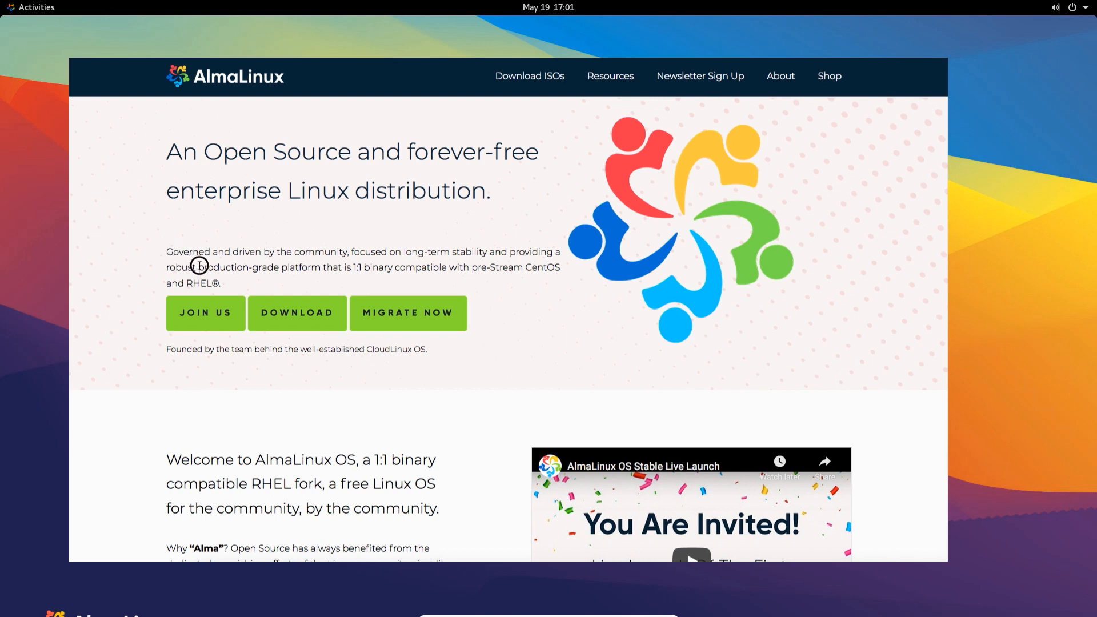
mouse_move(171, 255)
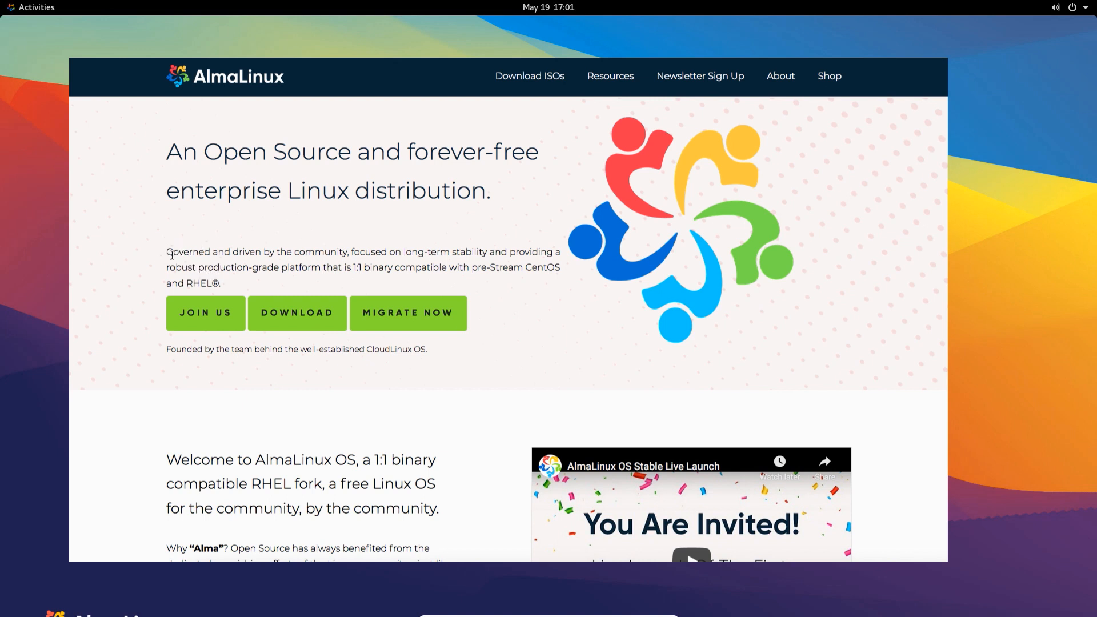
Scroll the almalinux.org homepage past the welcome text and video to the Backed by sponsor logos.
scroll(down, 3)
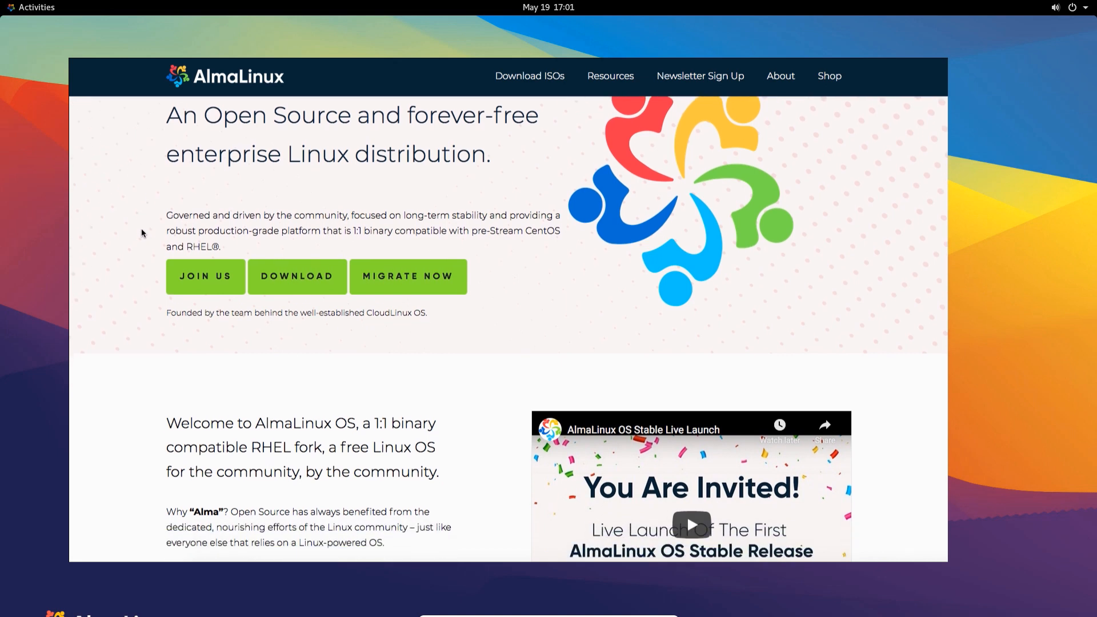
scroll(down, 3)
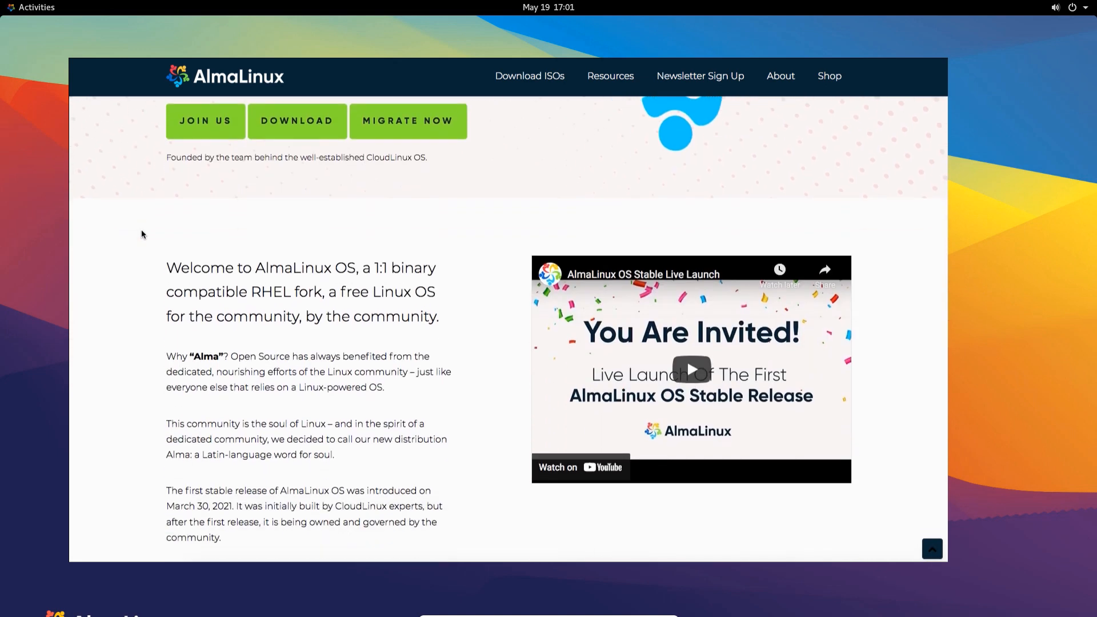
scroll(down, 3)
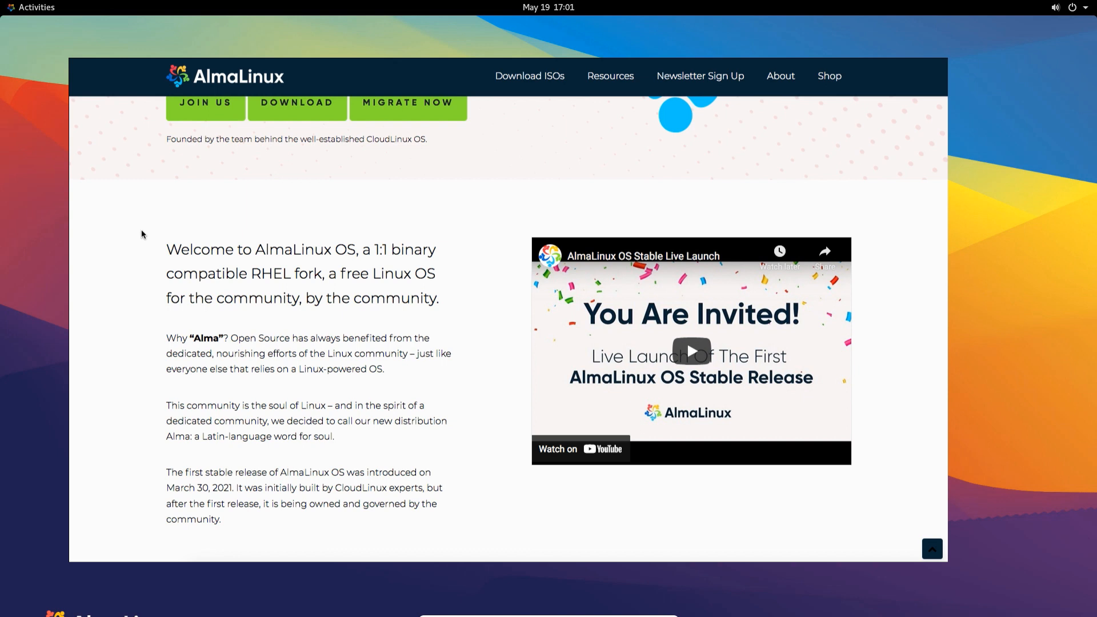
scroll(down, 3)
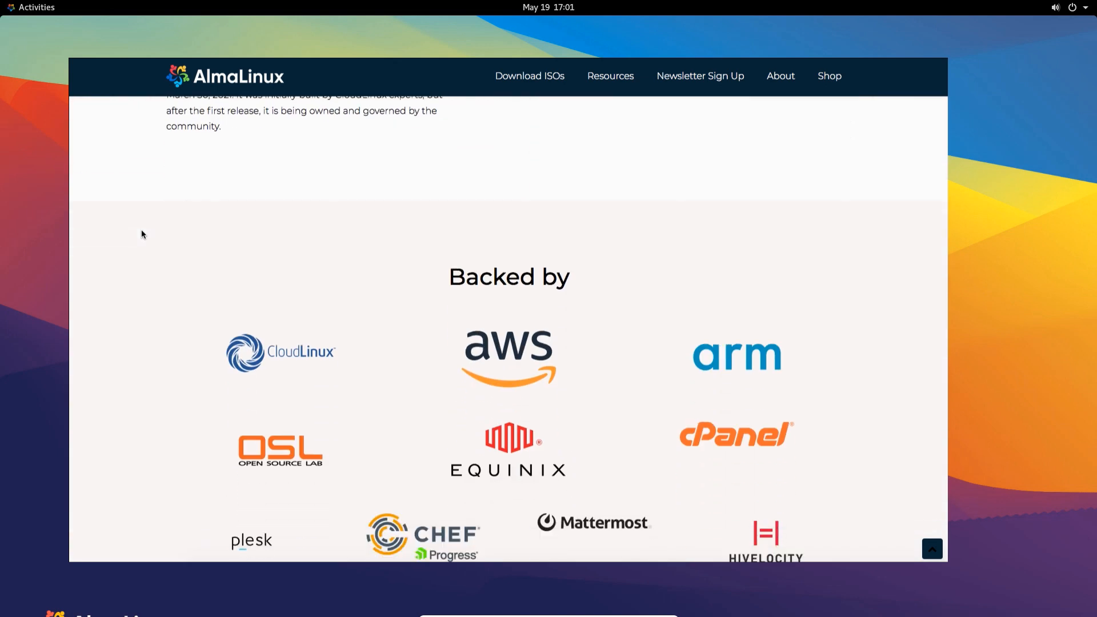
scroll(down, 3)
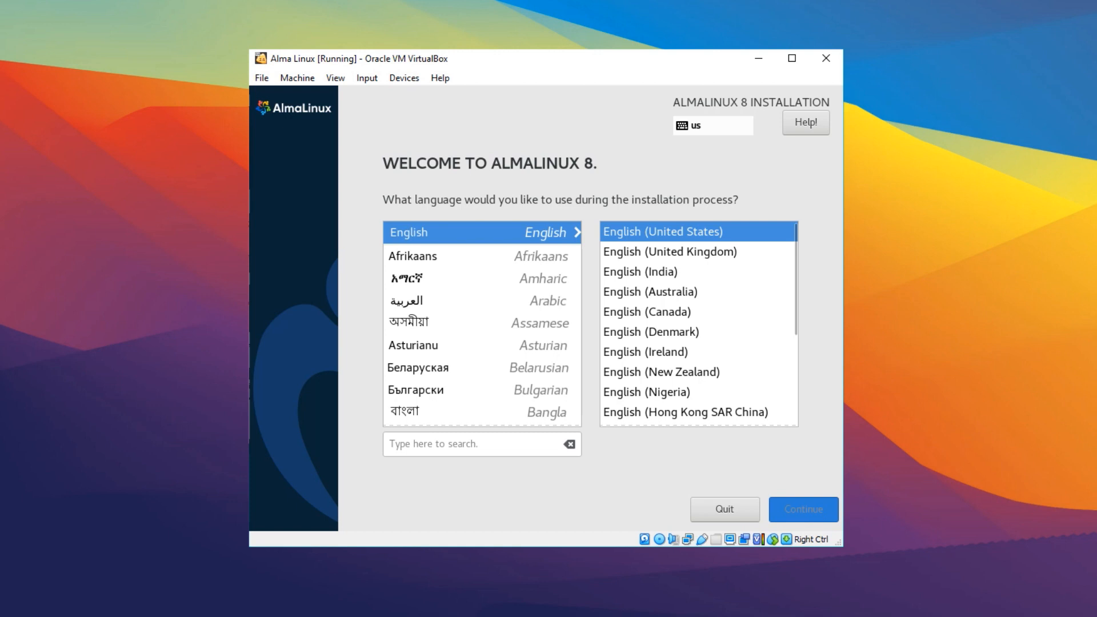
Continue in English, set the root password, accept the automatic 20 GiB disk and begin installing AlmaLinux.
click(803, 508)
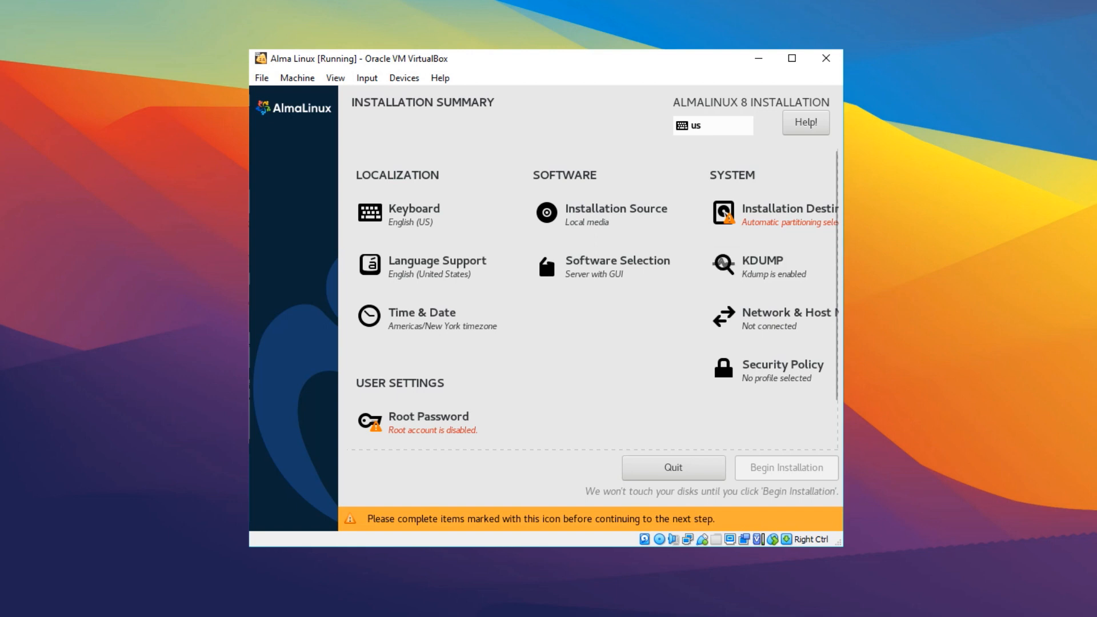
click(428, 416)
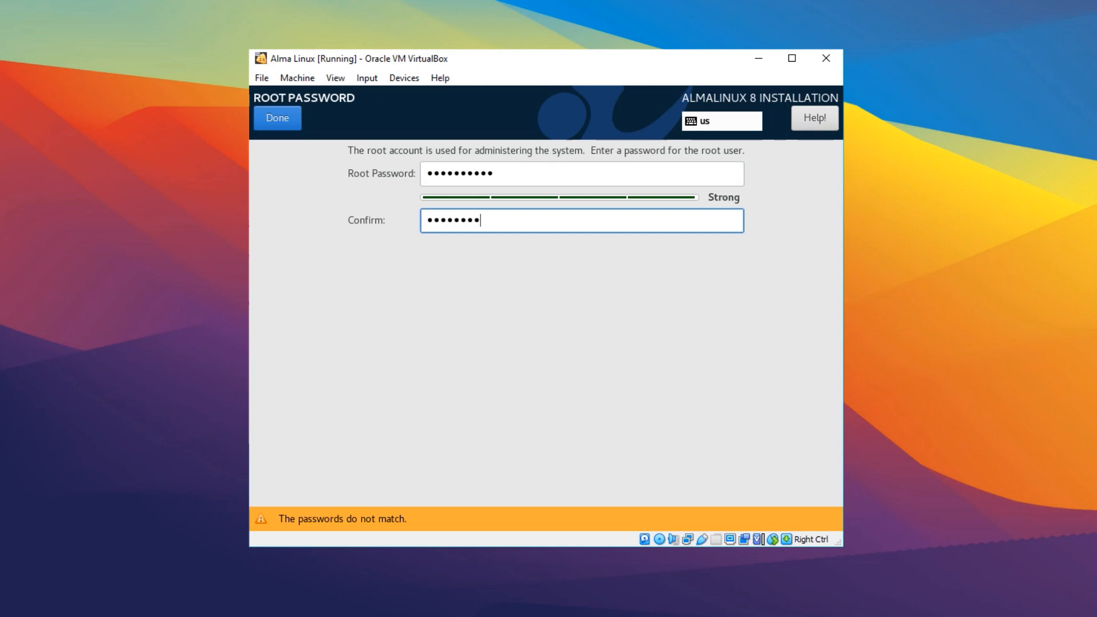
click(276, 117)
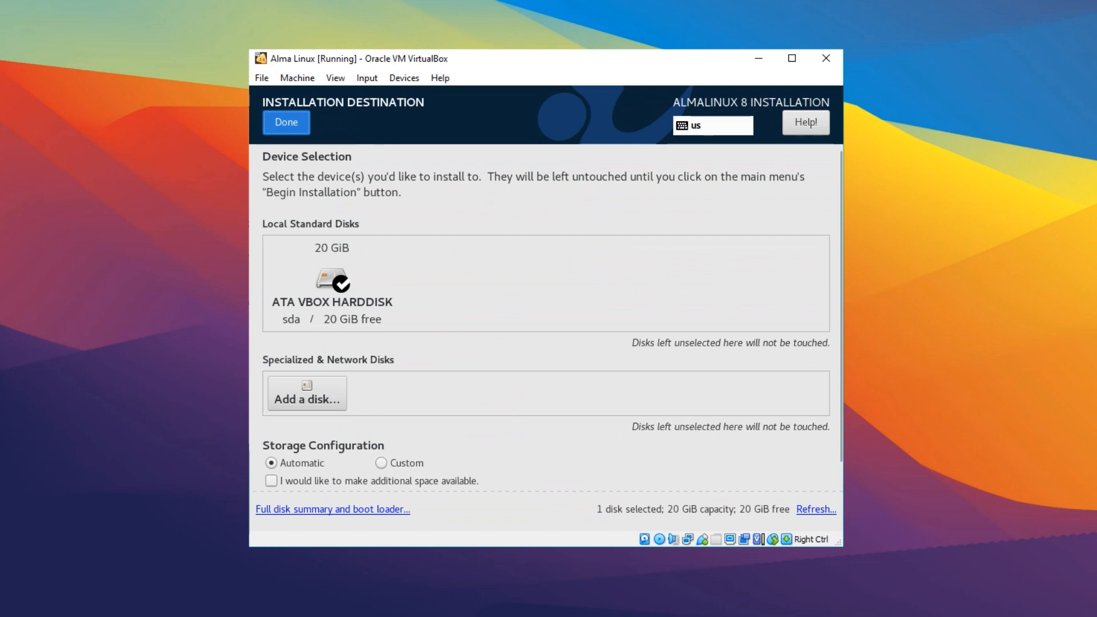
click(285, 122)
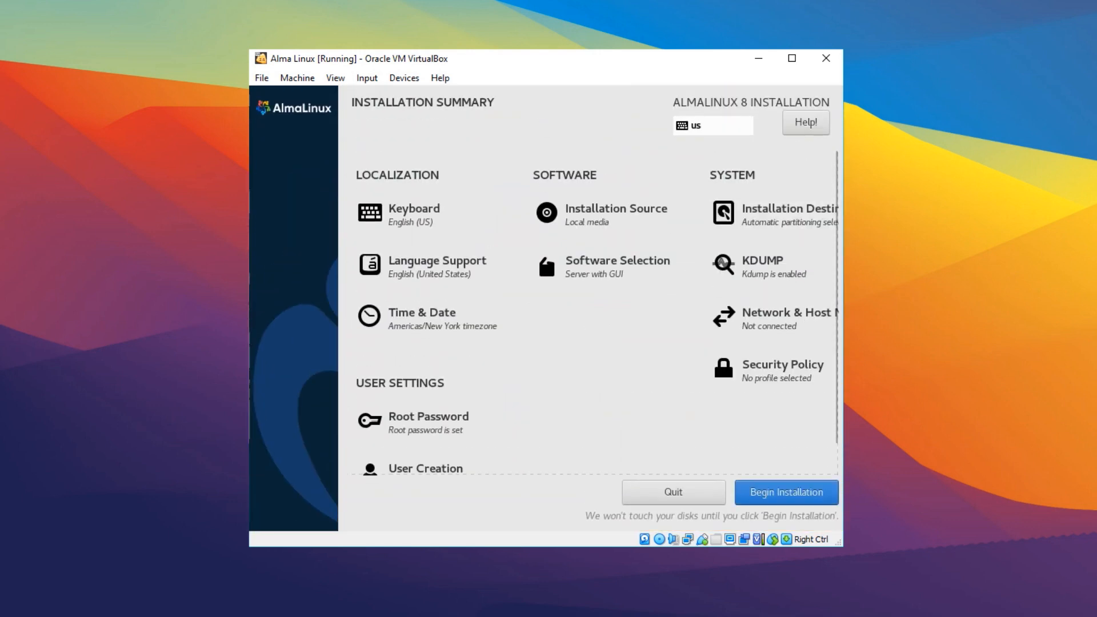
click(786, 493)
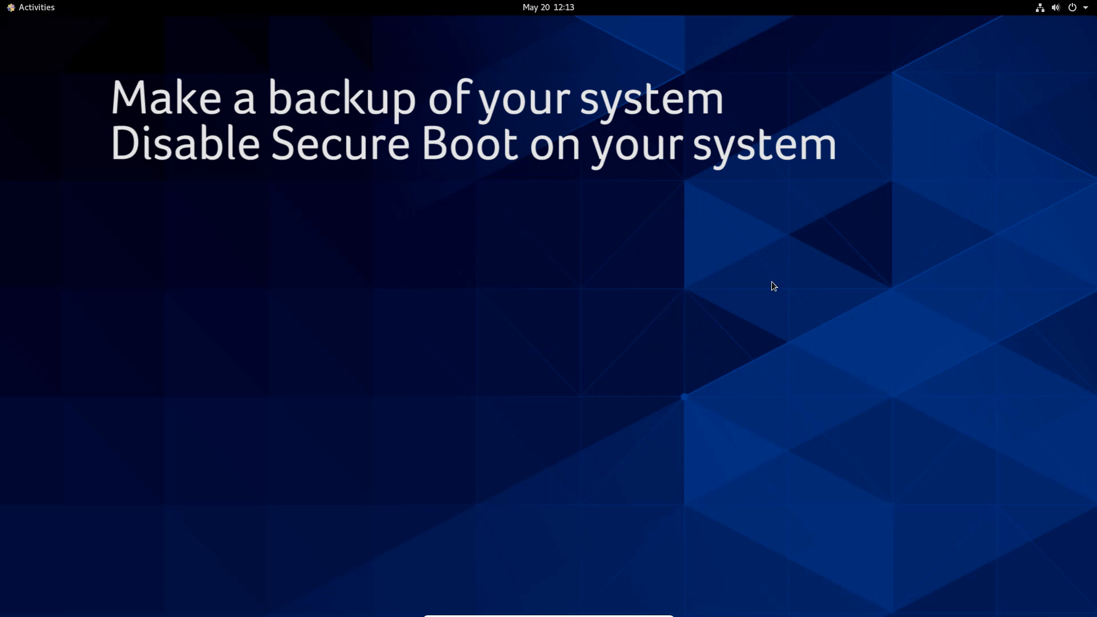
Download almalinux-deploy.sh from the raw GitHub URL with curl -O.
text(curl -O https://raw.githubusercontent.com/AlmaLinux/almalinux-deploy/master/almalinux-deploy.sh)
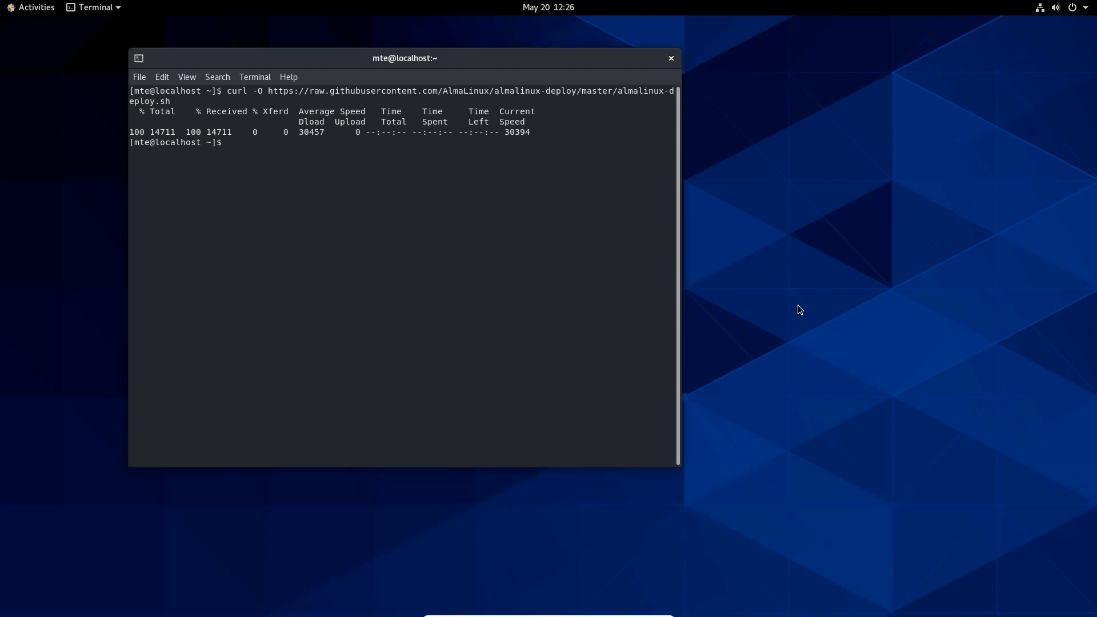
Enter sudo bash almalinux-deploy.sh at the prompt to run the script as root.
text(sudo bash almalinux-deploy.sh)
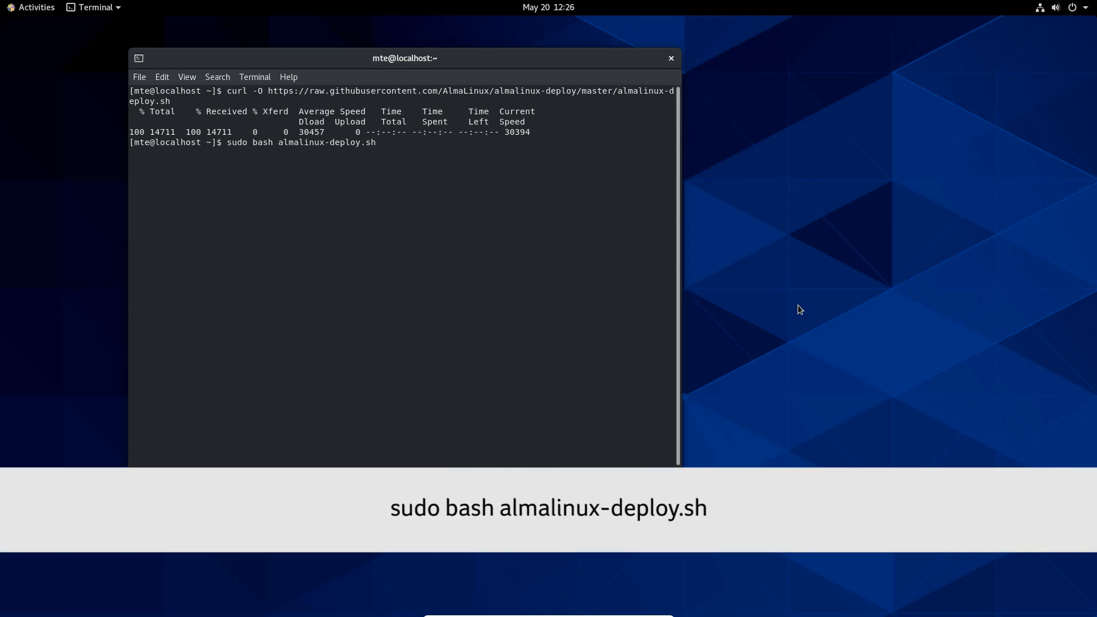